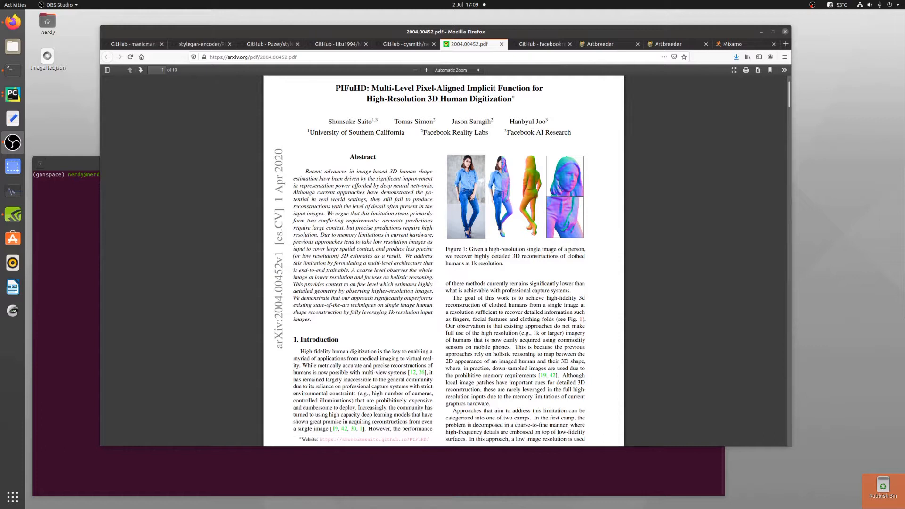
mouse_move(466, 249)
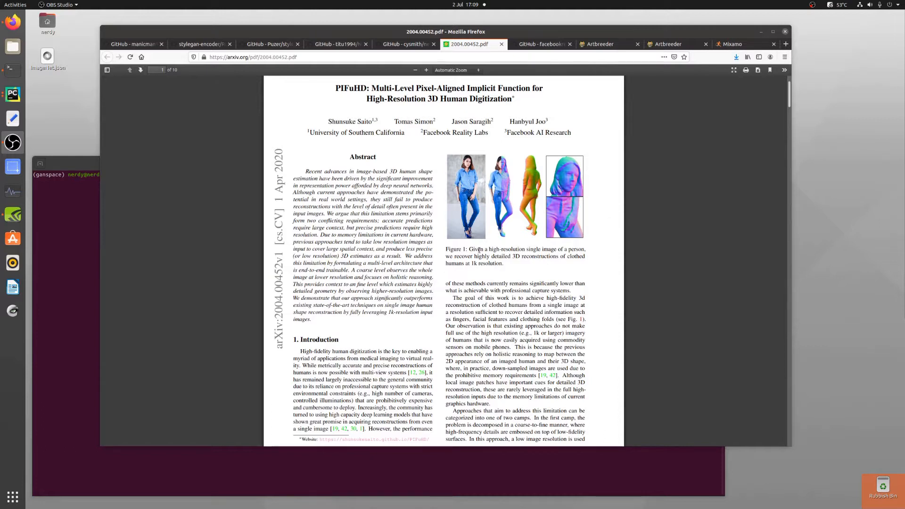
mouse_move(508, 268)
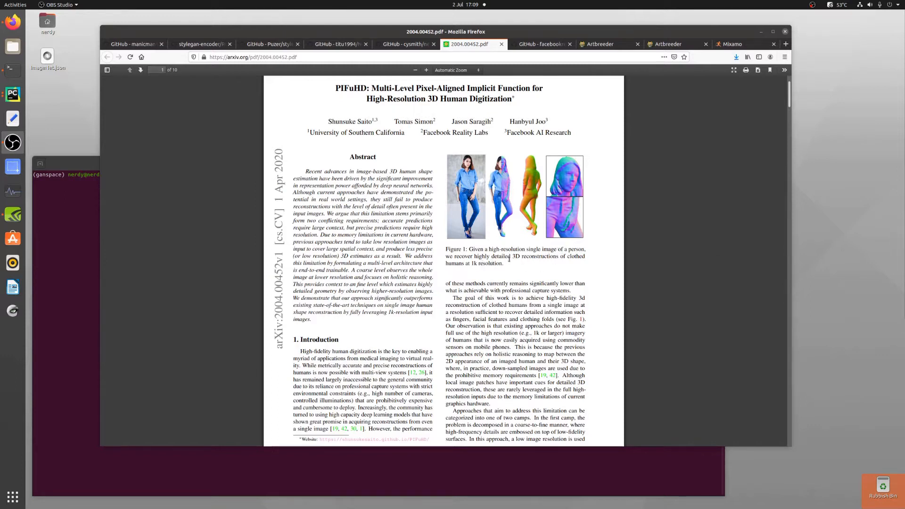
mouse_move(468, 271)
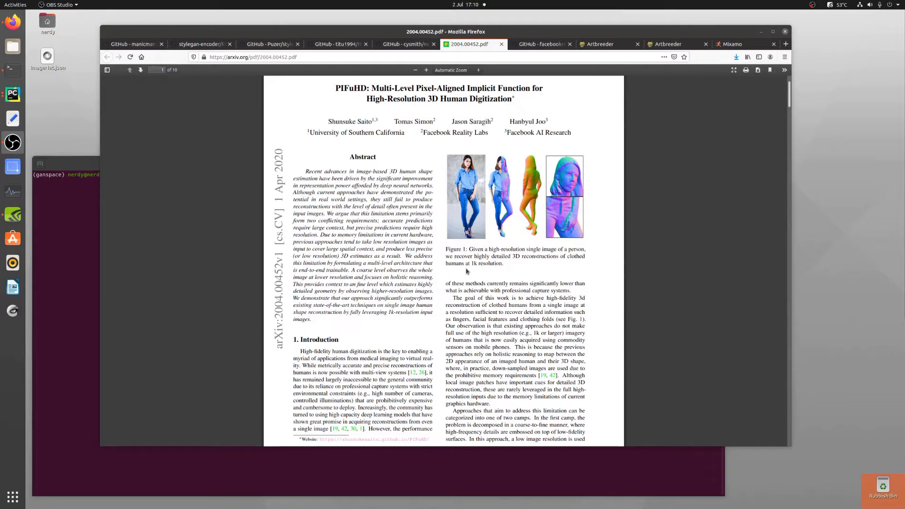
mouse_move(579, 29)
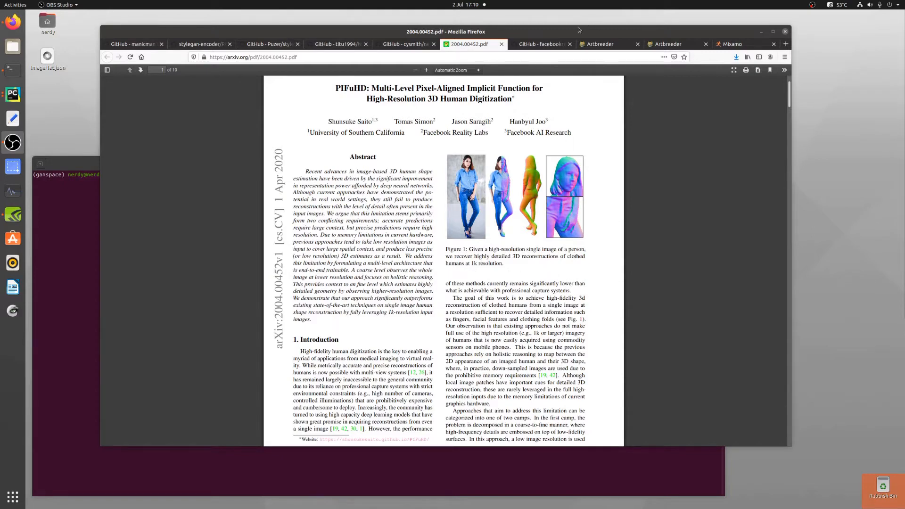
Step: Scroll the PIFuHD README down to the Download Pre-trained model and quick testing sections
click(543, 43)
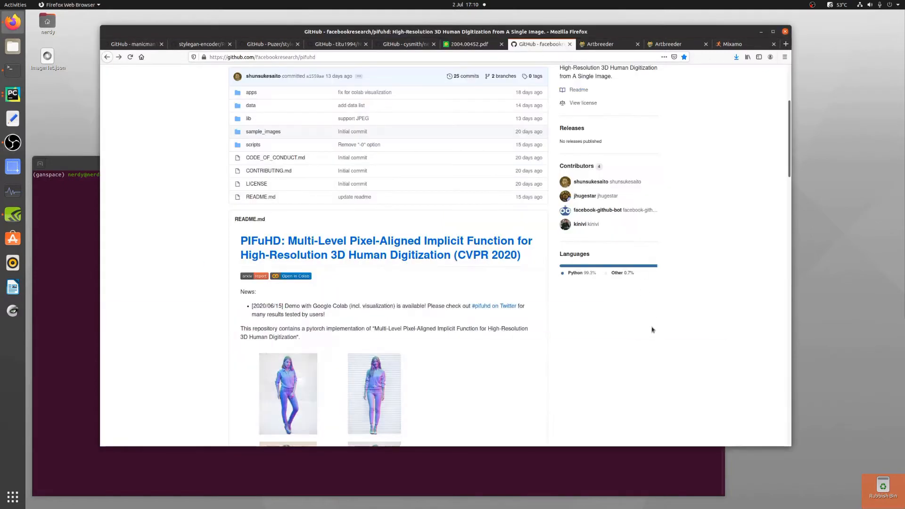
scroll(down, 3)
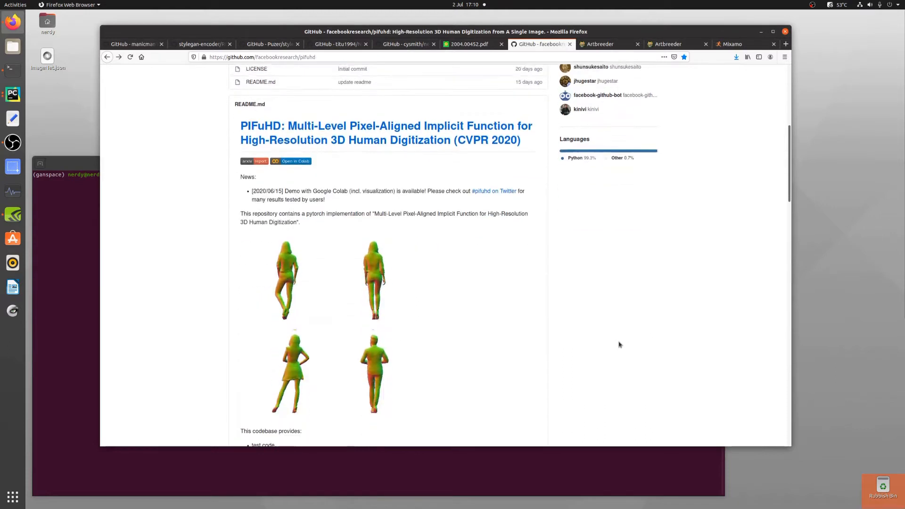
scroll(down, 3)
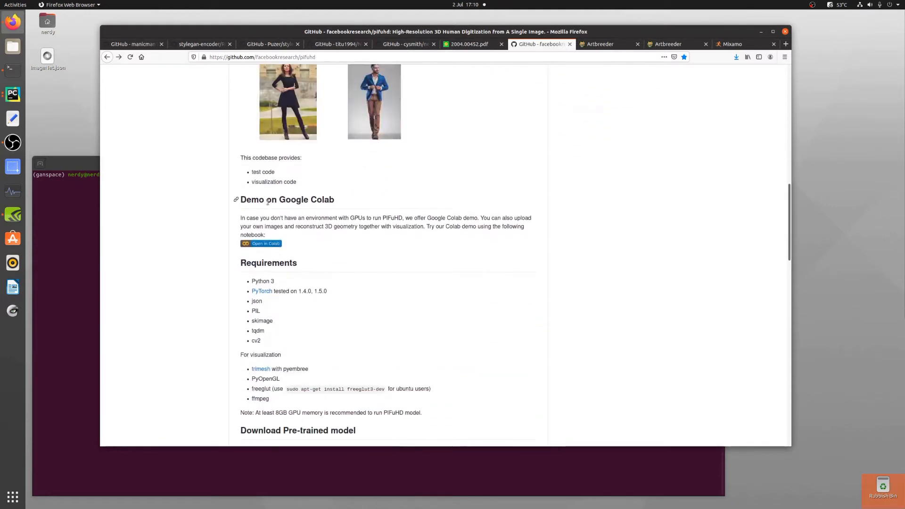
scroll(down, 3)
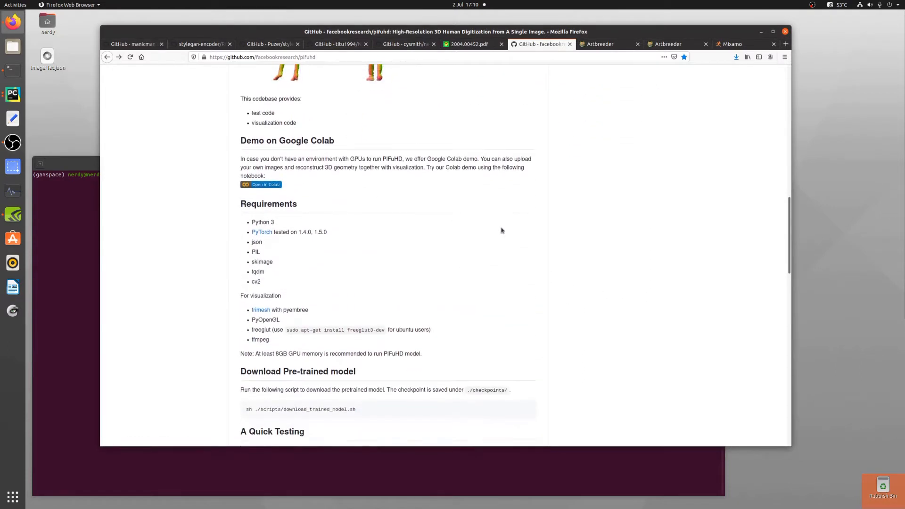
scroll(down, 3)
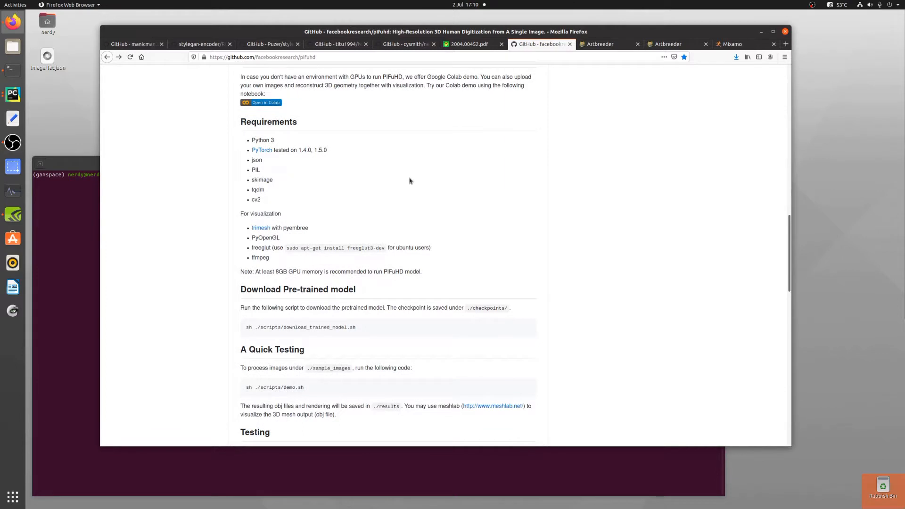
scroll(down, 3)
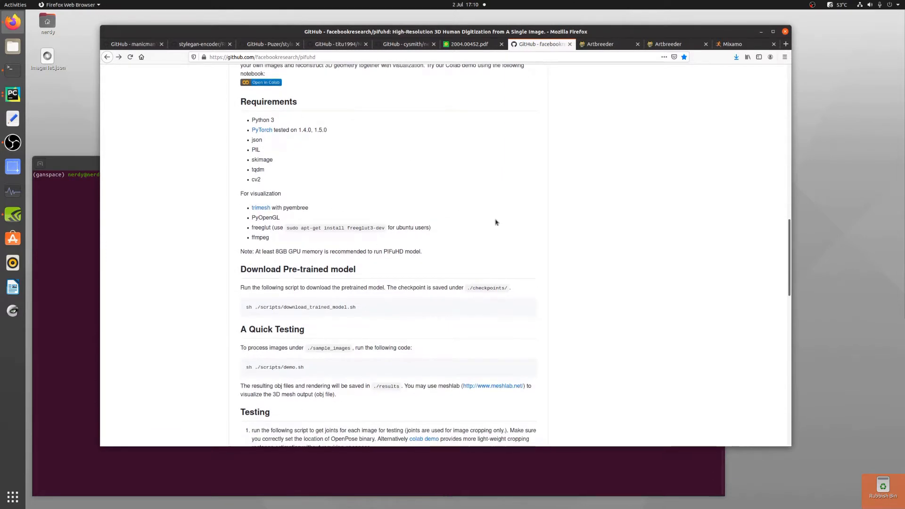
mouse_move(338, 249)
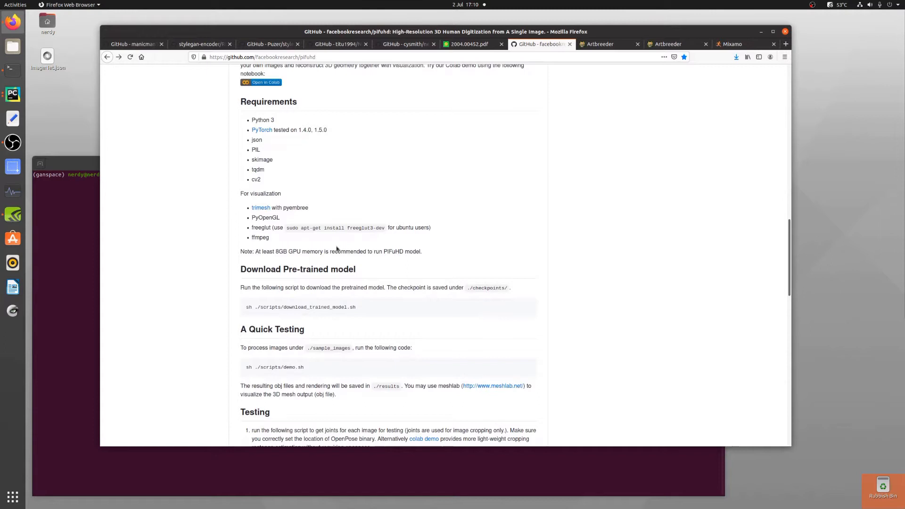
mouse_move(549, 194)
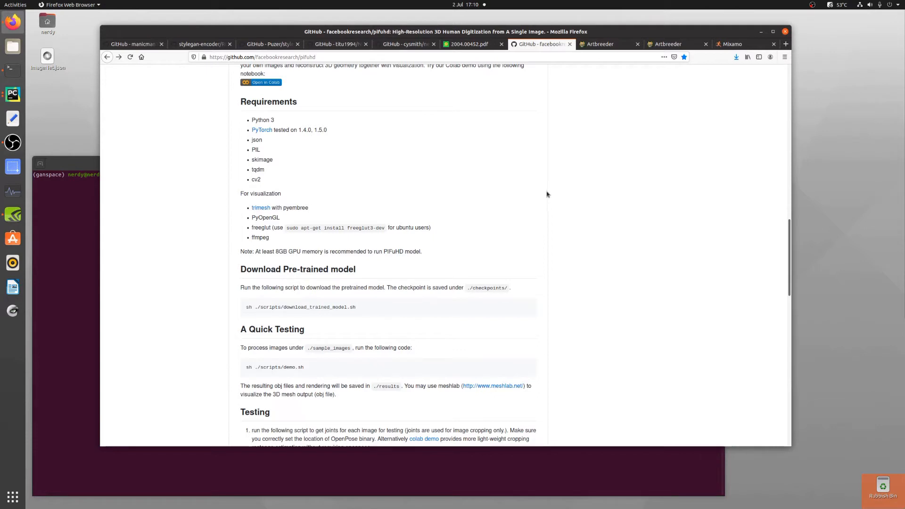
scroll(down, 3)
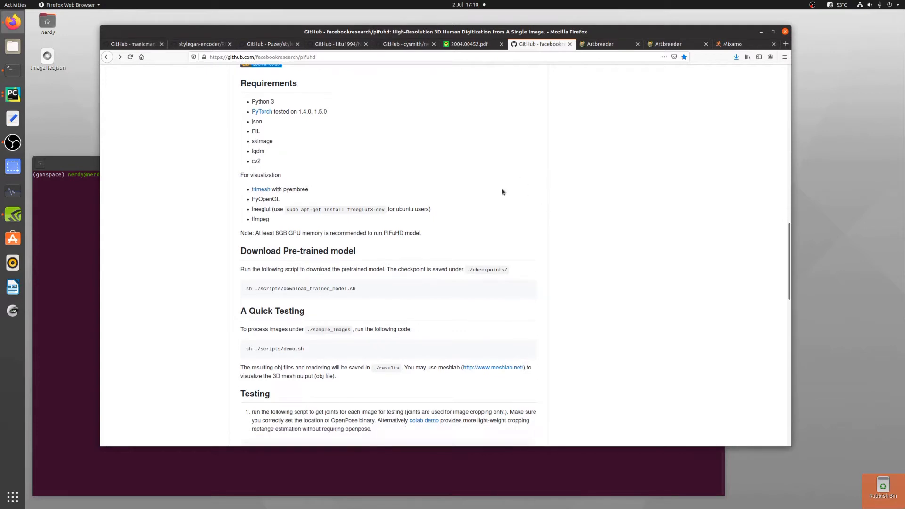
scroll(down, 3)
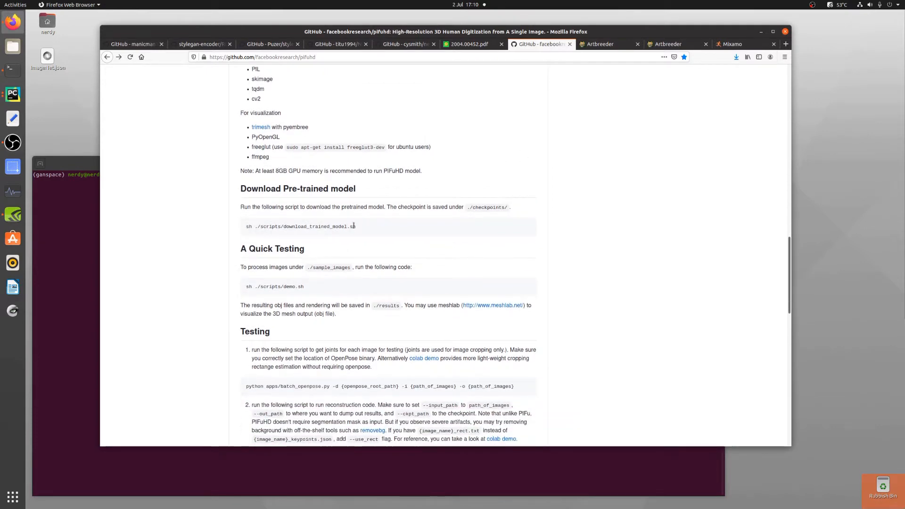
scroll(down, 3)
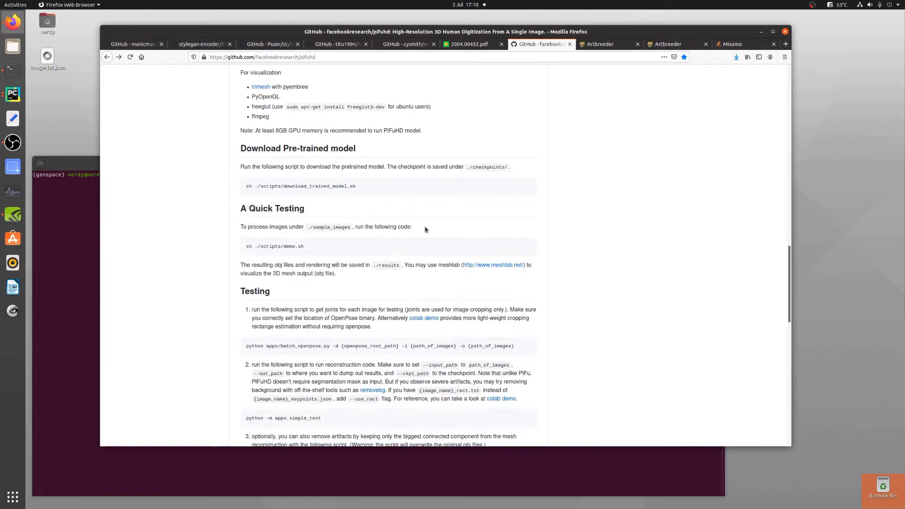
mouse_move(583, 205)
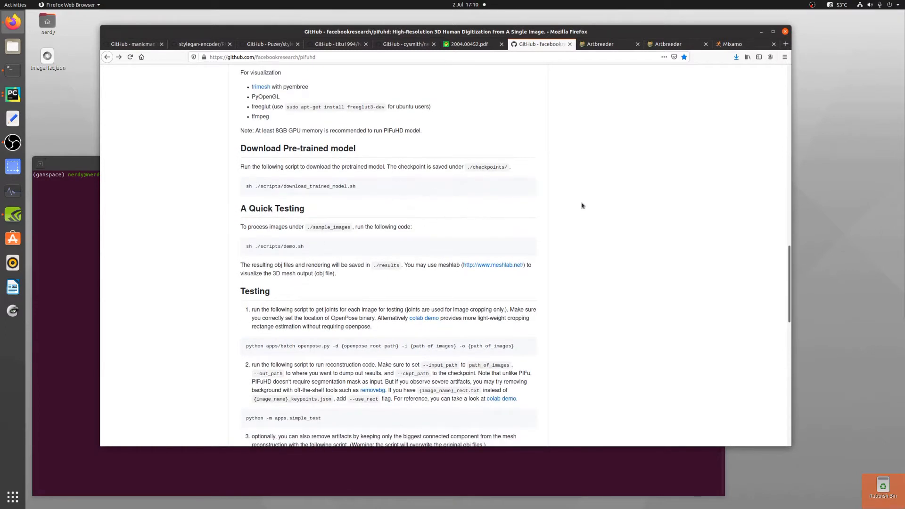
Step: Show the Characters category in Artbreeder and reach the saved full-body character with its variations
click(604, 43)
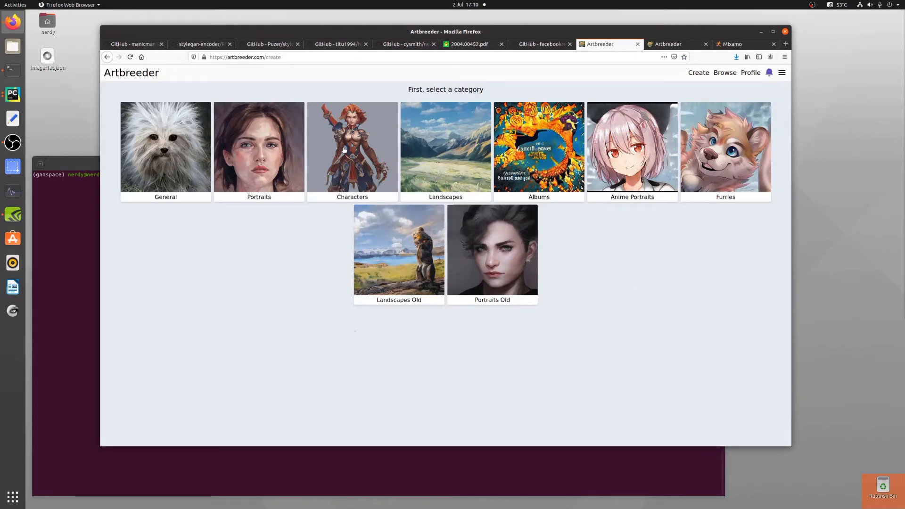
click(352, 147)
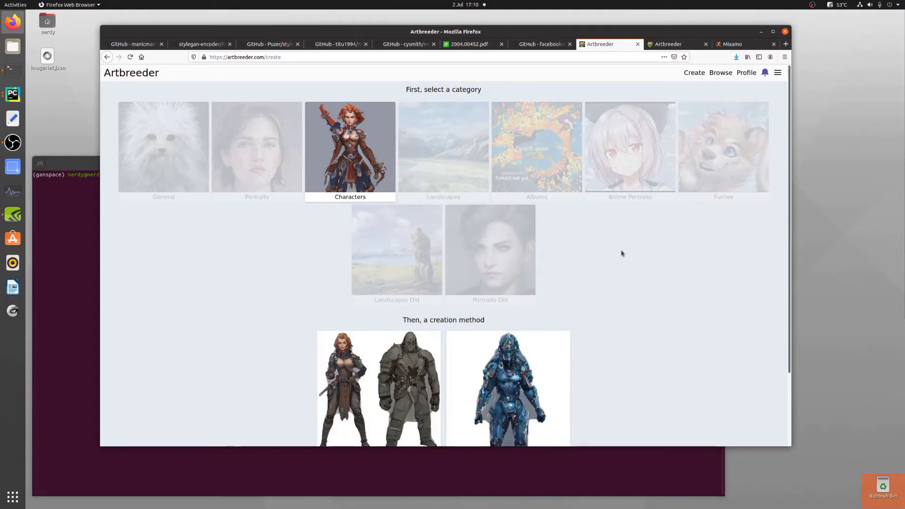
scroll(down, 3)
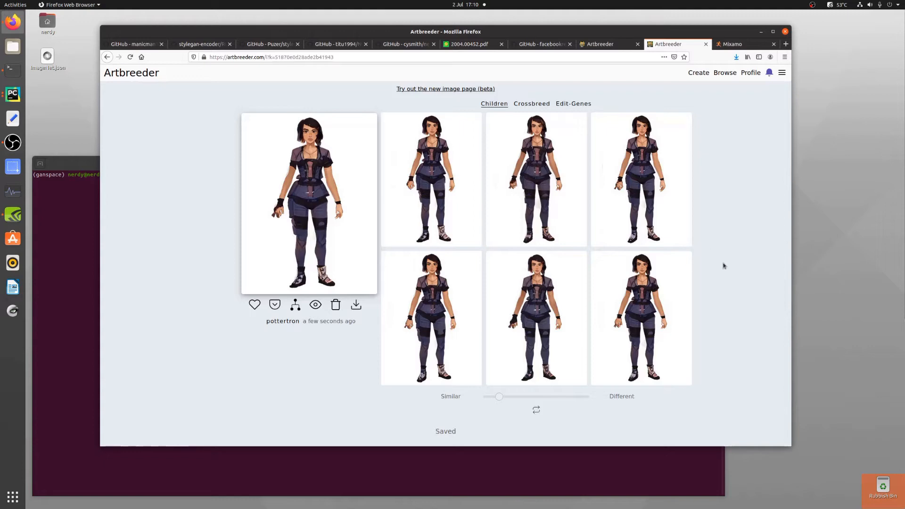
mouse_move(367, 254)
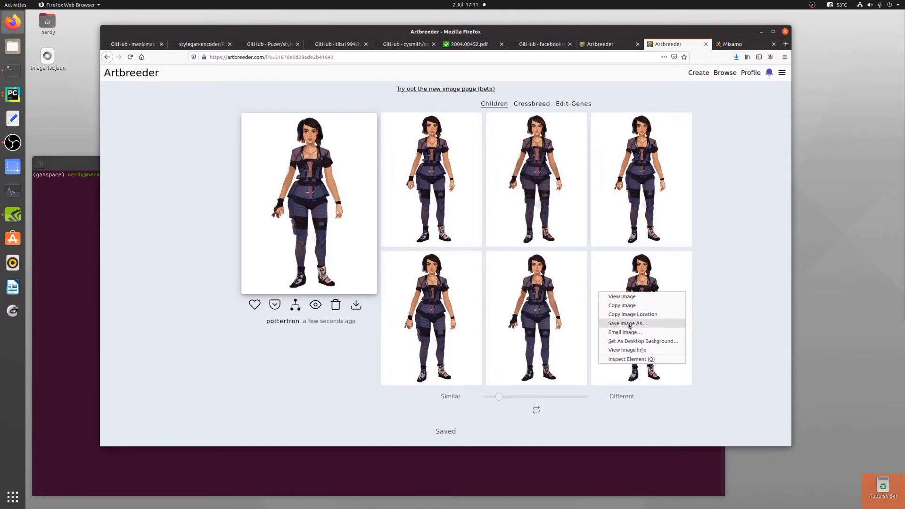
Step: Save the Artbreeder variation as test.jpeg into PIFuHD's sample_images folder and return to the README's demo command
click(628, 322)
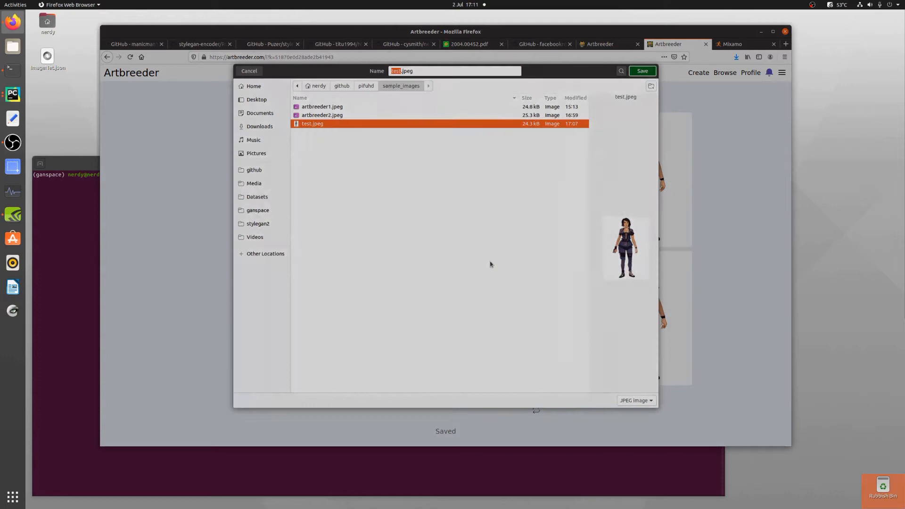
click(642, 70)
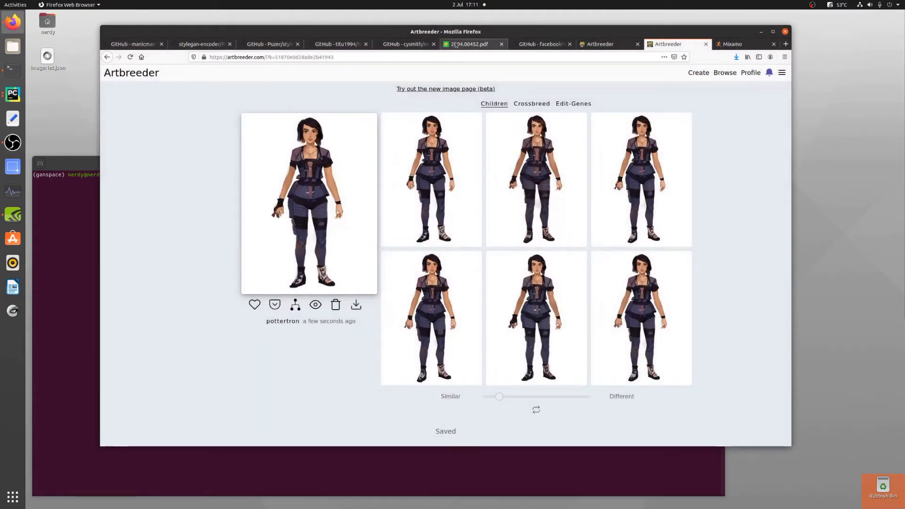
click(540, 44)
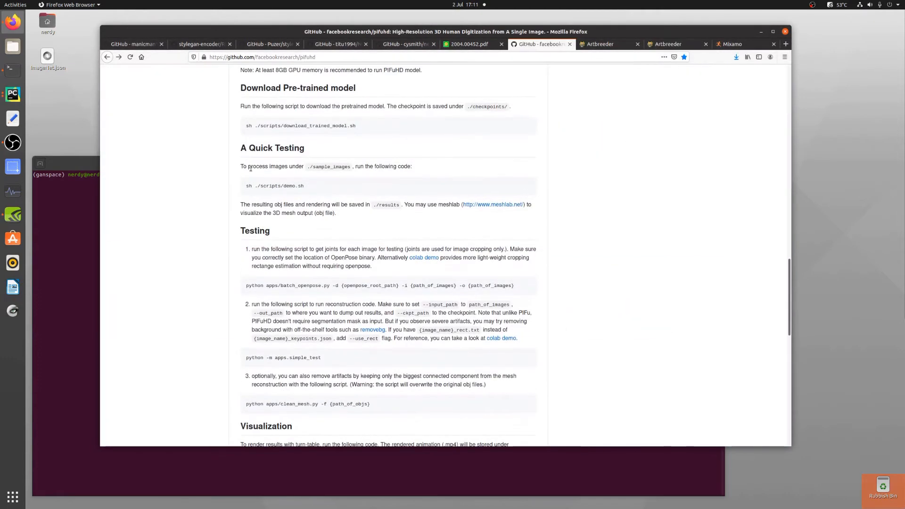
mouse_move(313, 187)
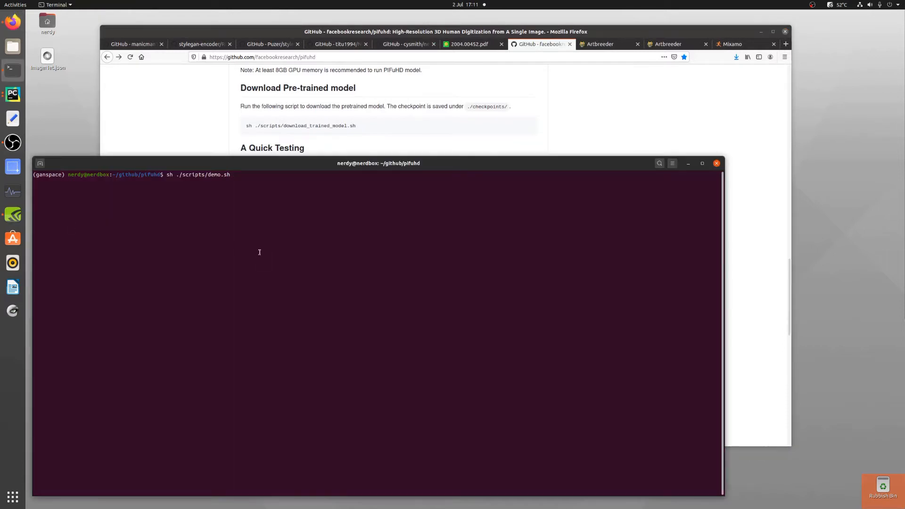
Step: Run the PIFuHD demo script to reconstruct the character mesh and encode the turntable video
key(Return)
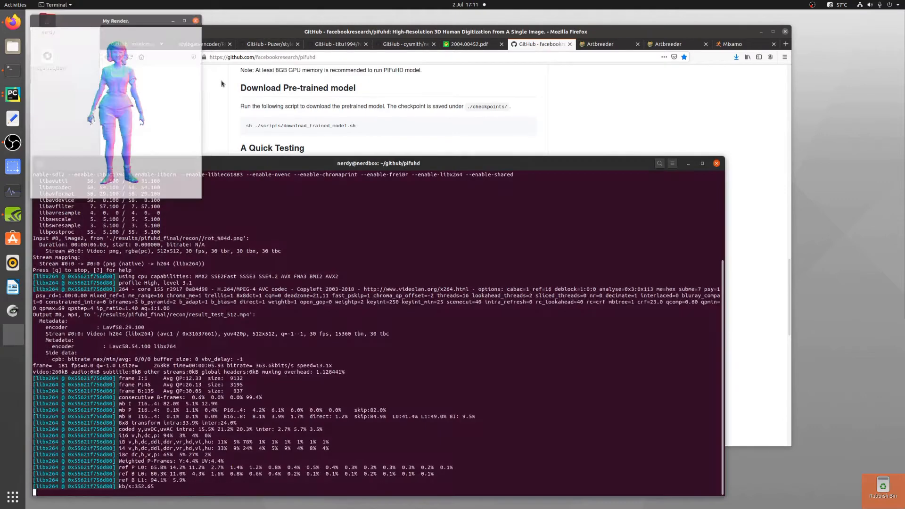
click(196, 21)
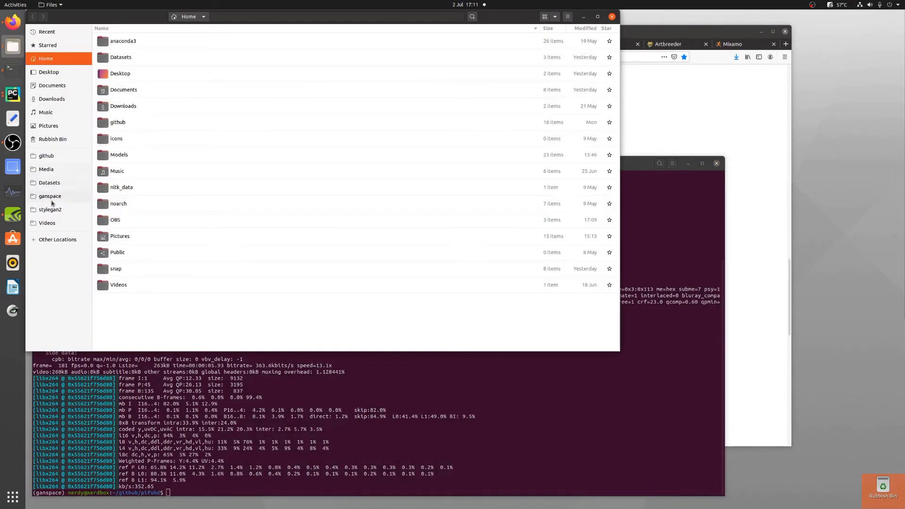
Step: Navigate into pifuhd's recon results folder and preview the result_test_512.png image
click(46, 155)
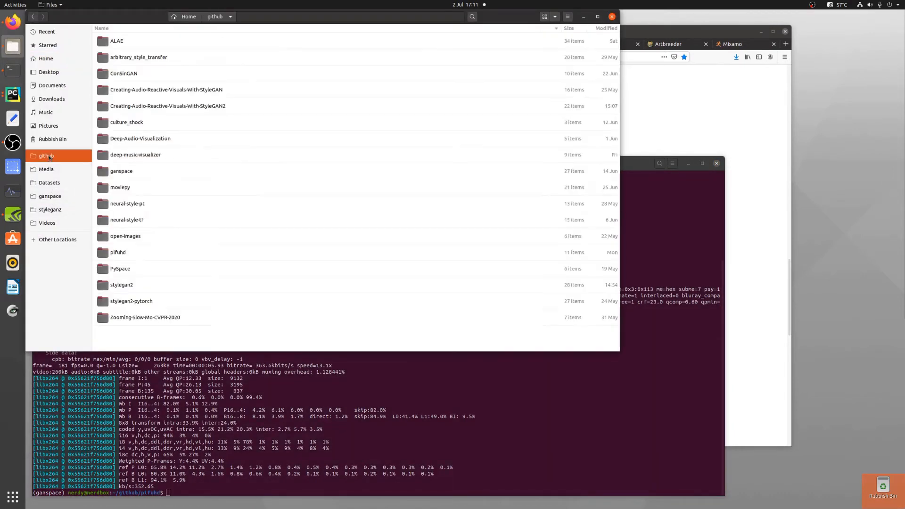
double_click(118, 253)
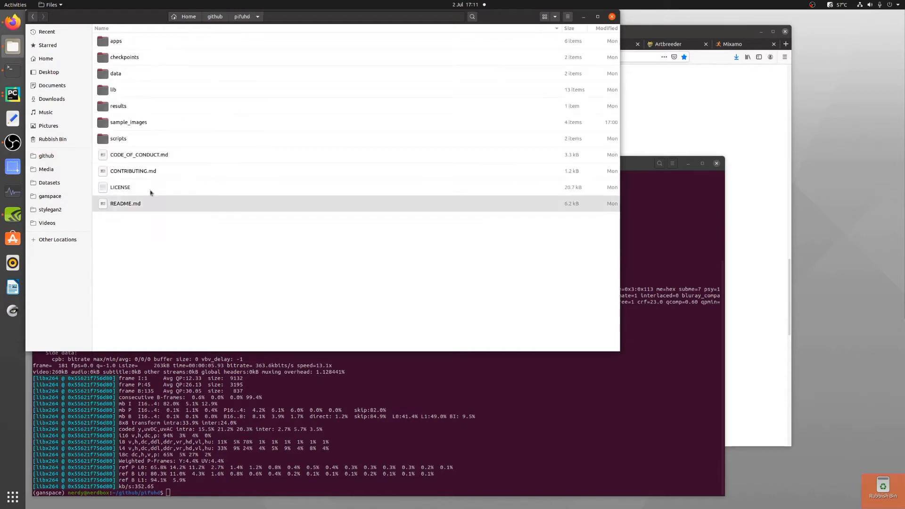
double_click(117, 106)
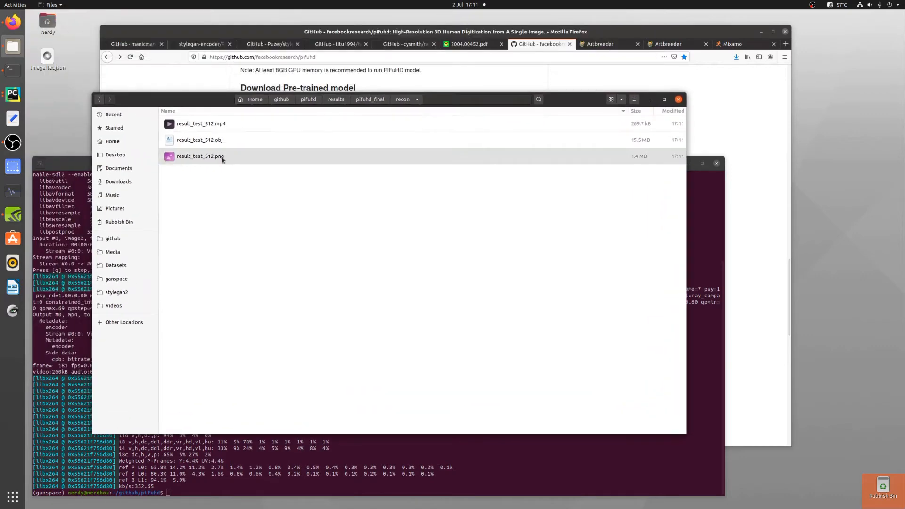
double_click(200, 157)
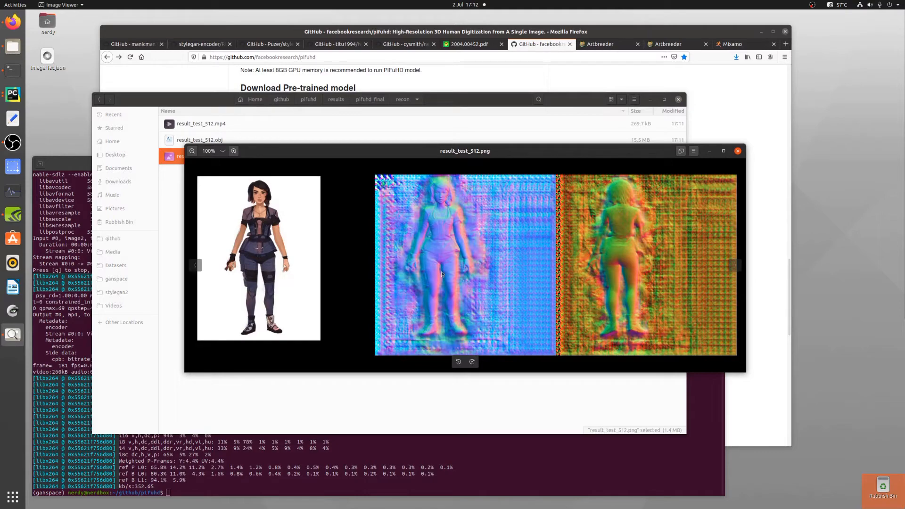
click(738, 151)
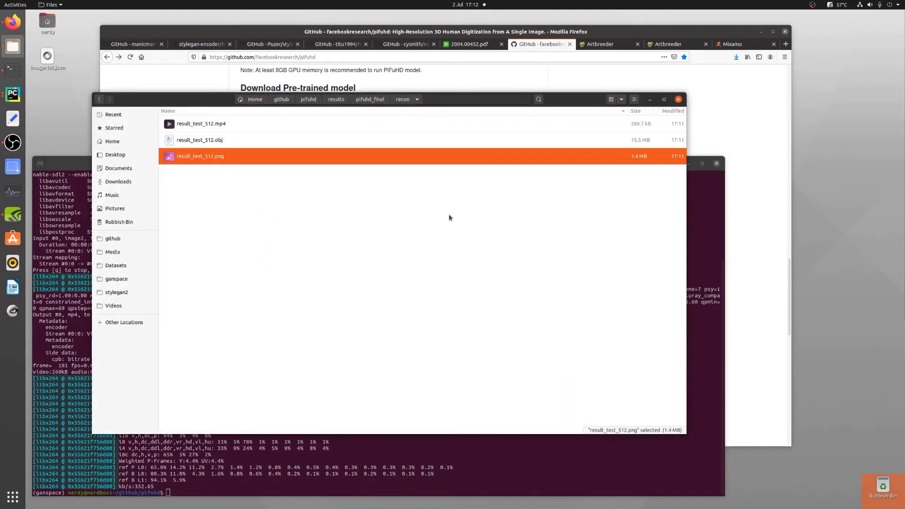
mouse_move(198, 97)
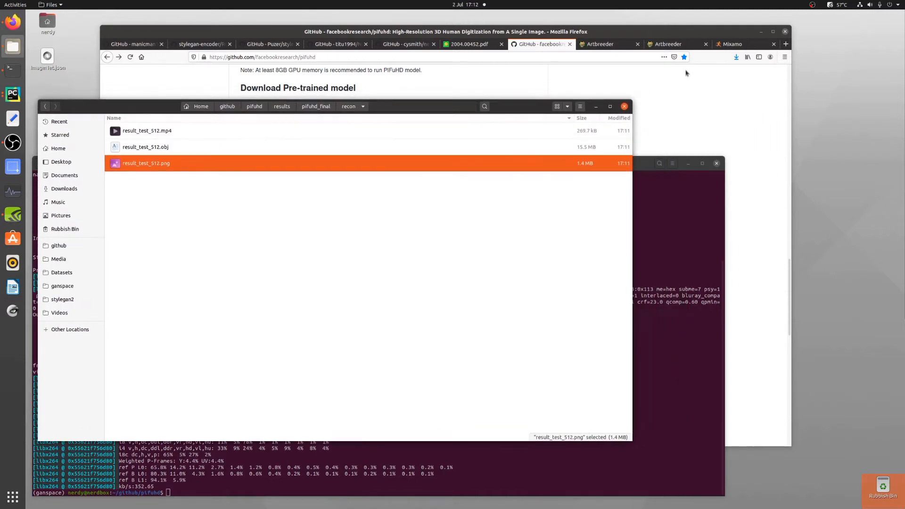
Step: Upload result_test_512.obj to Mixamo as a new character
click(731, 43)
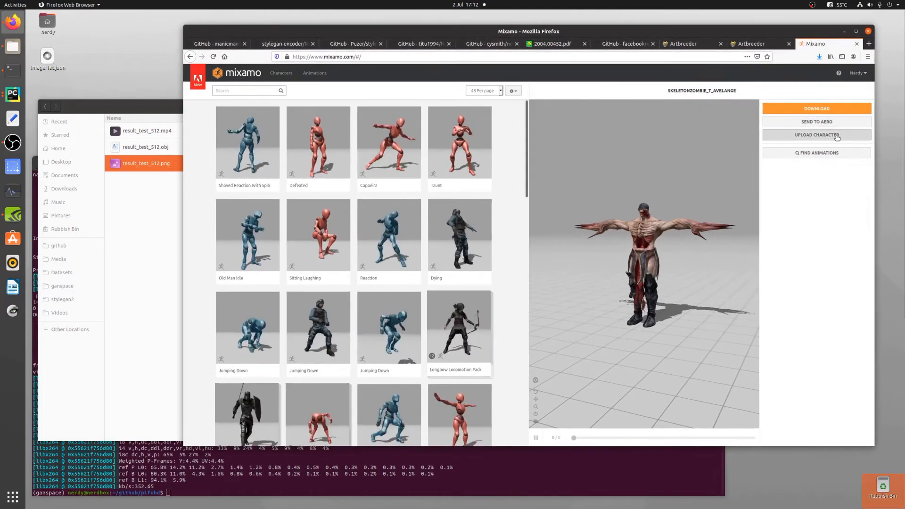
click(817, 135)
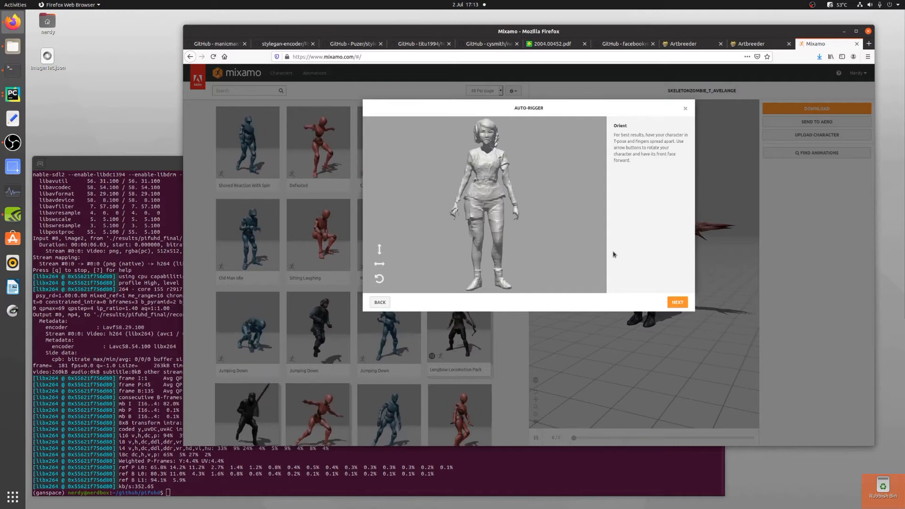
Step: Place the chin and groin markers without symmetry, choose the No Fingers skeleton and start auto-rigging
click(677, 302)
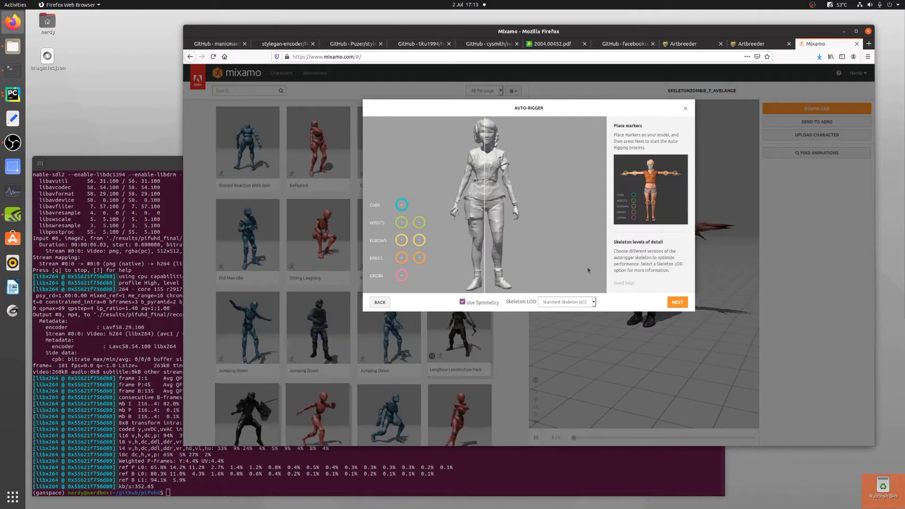
drag(401, 205, 484, 144)
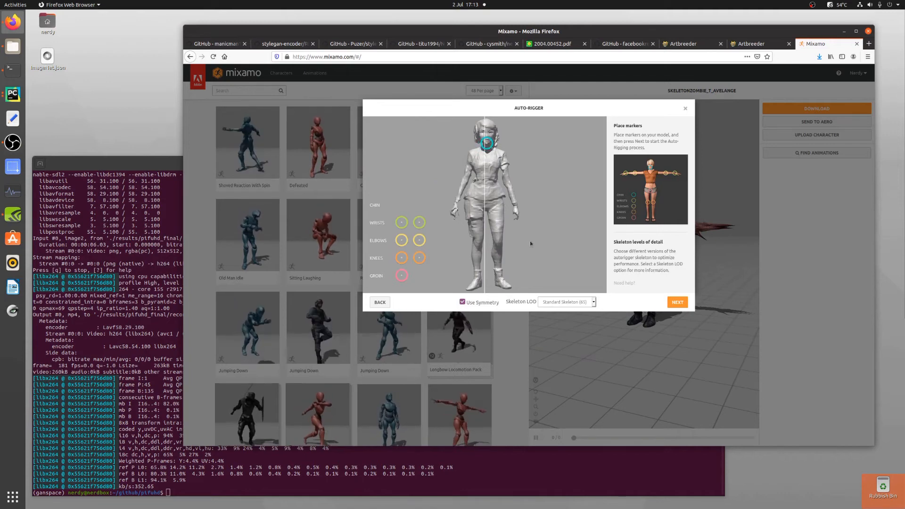
click(462, 301)
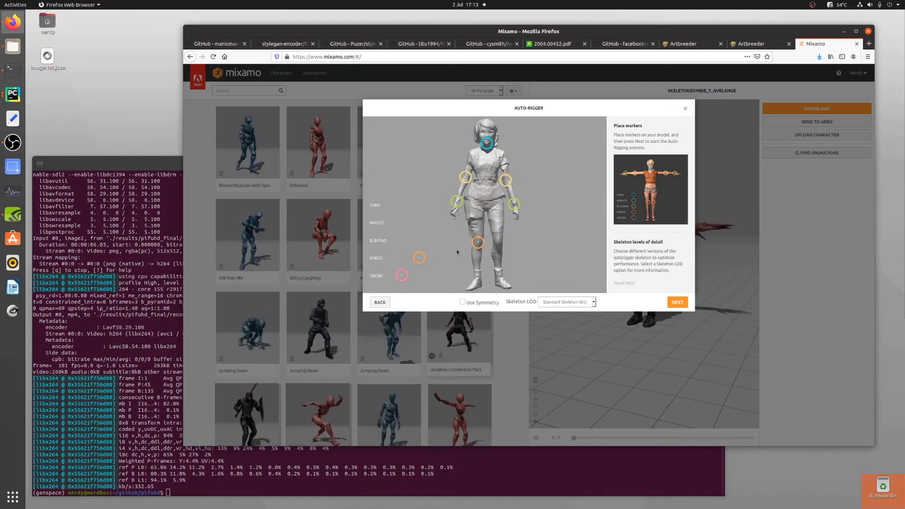
drag(419, 257, 498, 243)
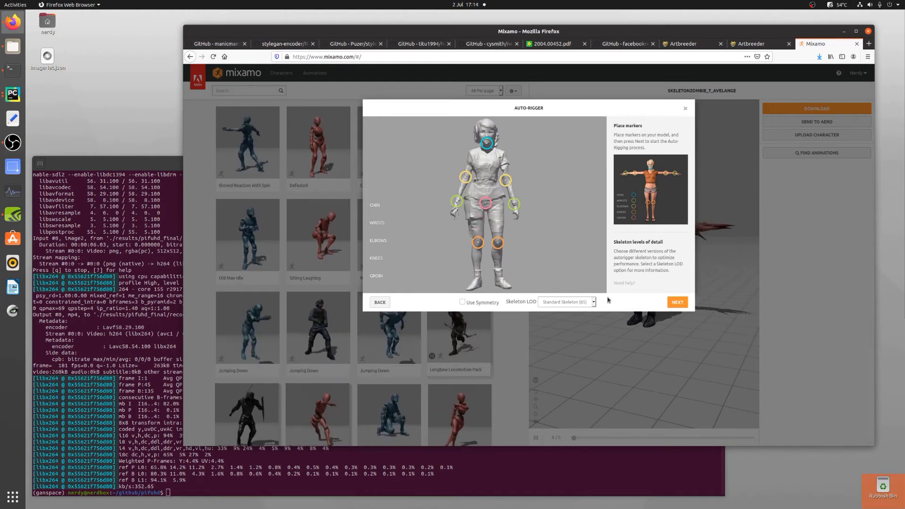
click(566, 301)
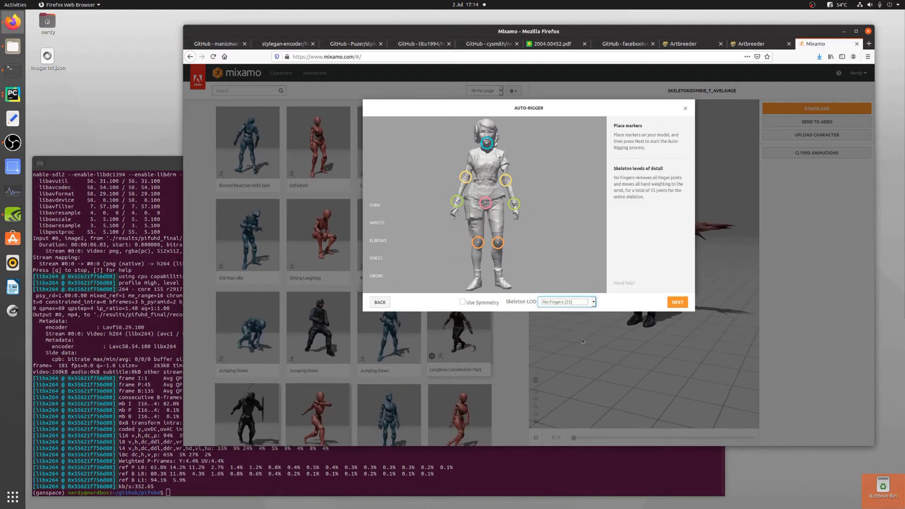
click(677, 302)
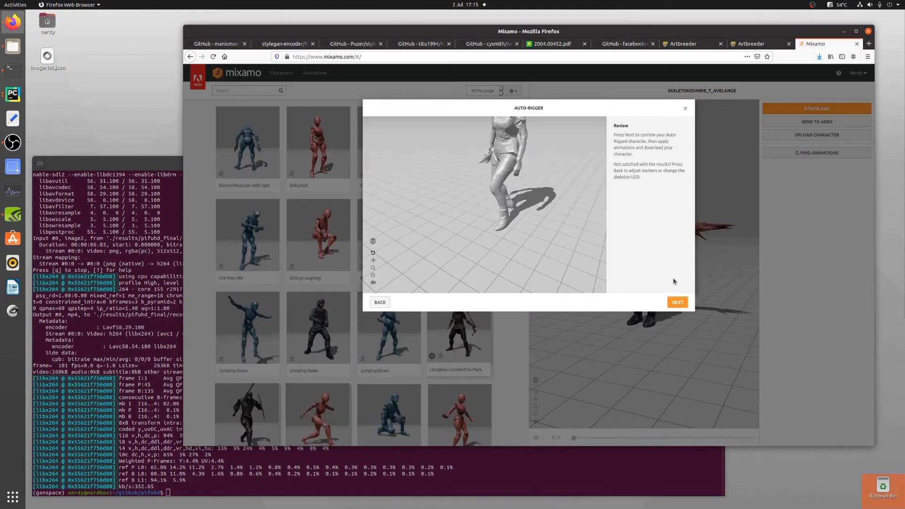
Step: Accept the rigged result and confirm replacing the previous character with result_test_512
click(677, 302)
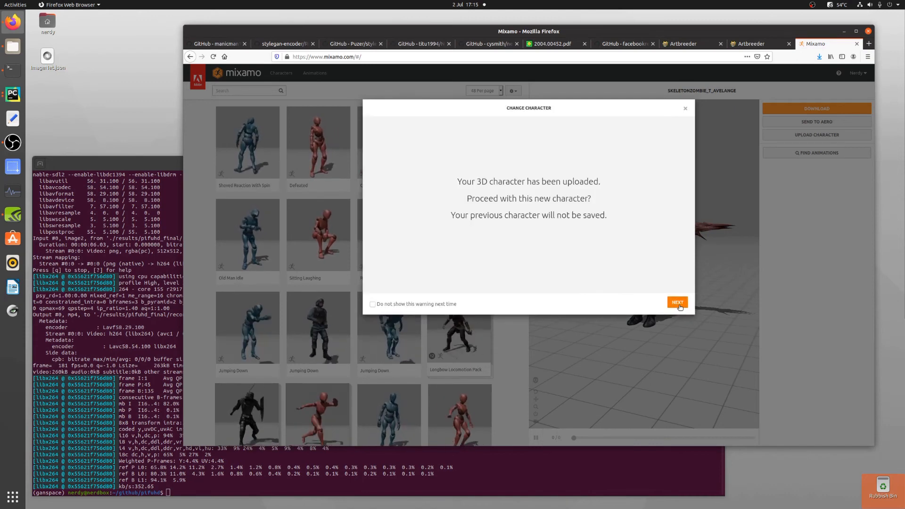
click(677, 301)
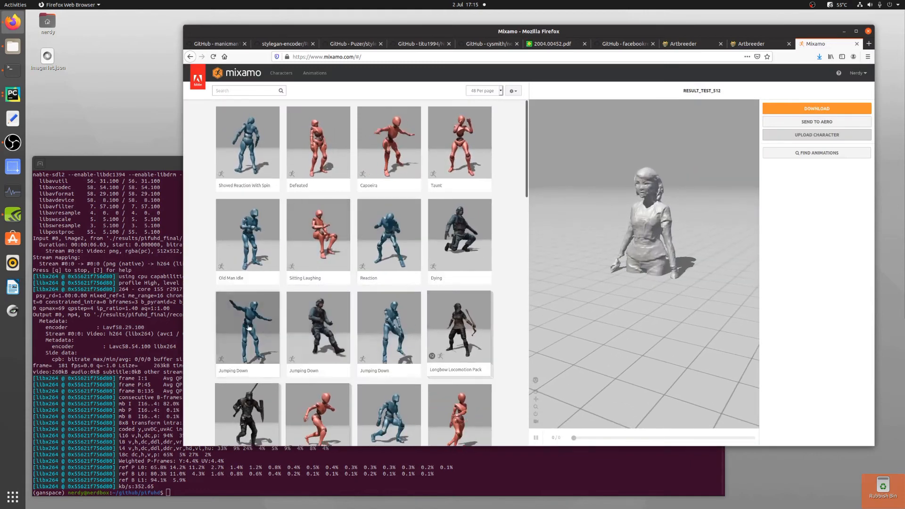
Step: Apply the Jumping Down animation to the character, then switch it to Zombie Idle
click(247, 330)
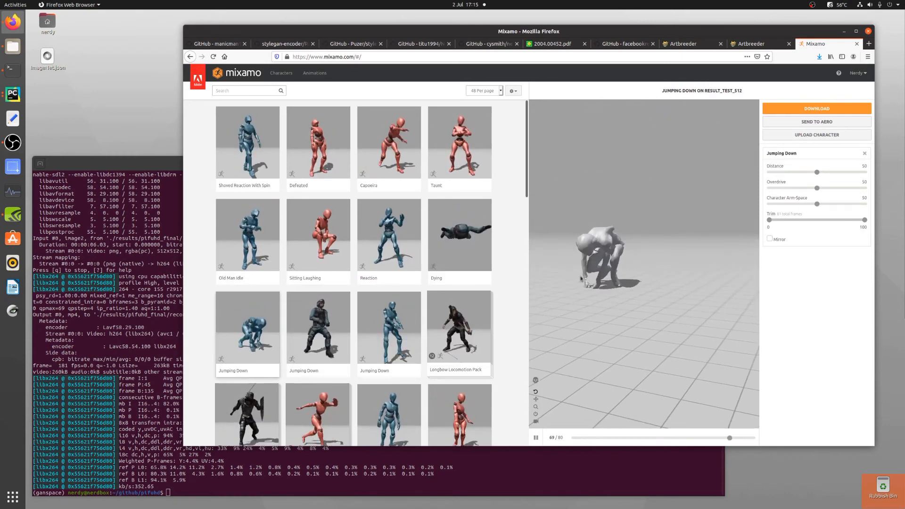
scroll(down, 3)
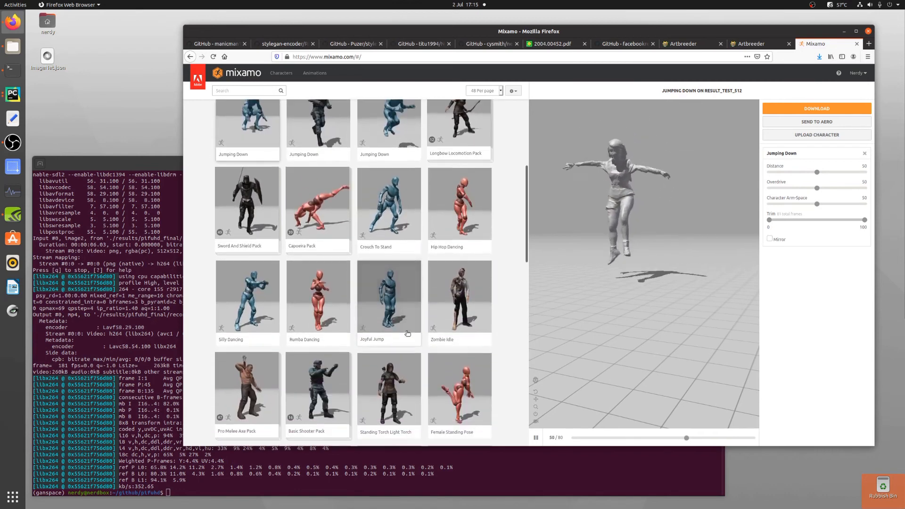
click(459, 297)
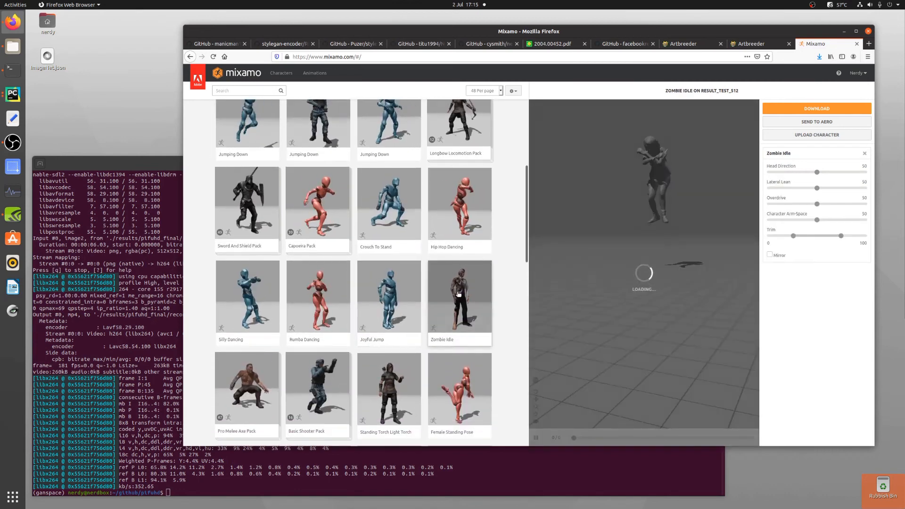